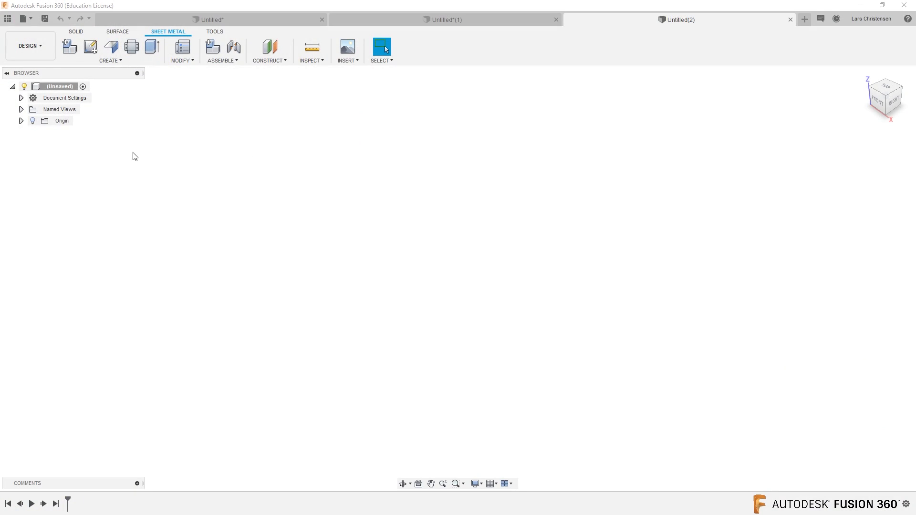
pyautogui.moveTo(106, 131)
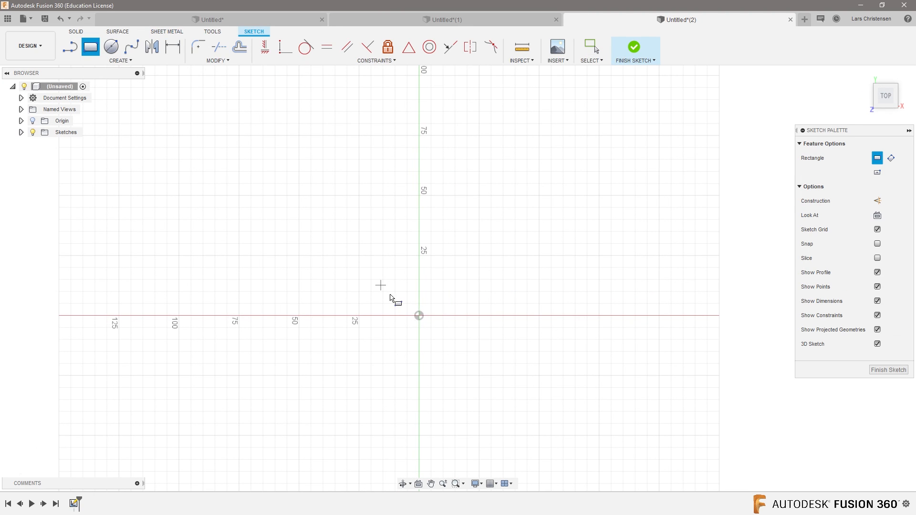
# Draw a rectangle on the XY plane from the origin and finish the sketch
pyautogui.moveTo(419, 316); pyautogui.dragTo(631, 130)
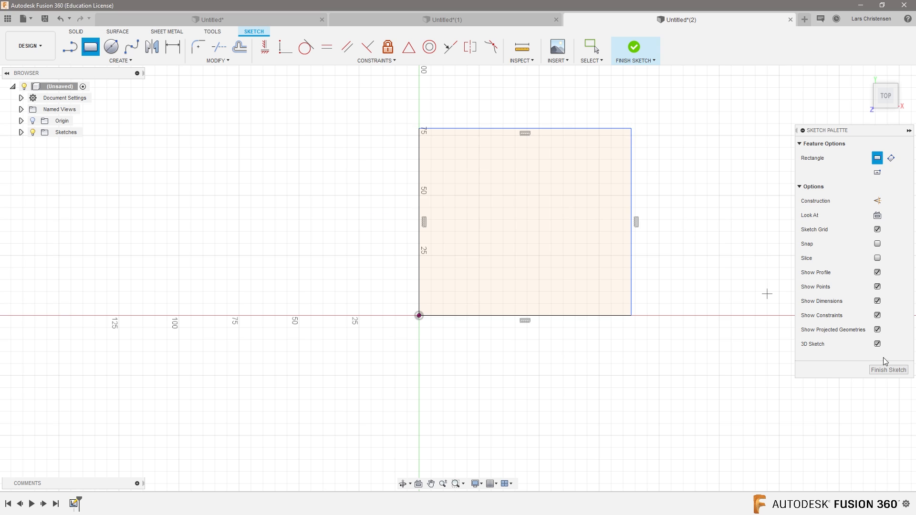
pyautogui.click(633, 46)
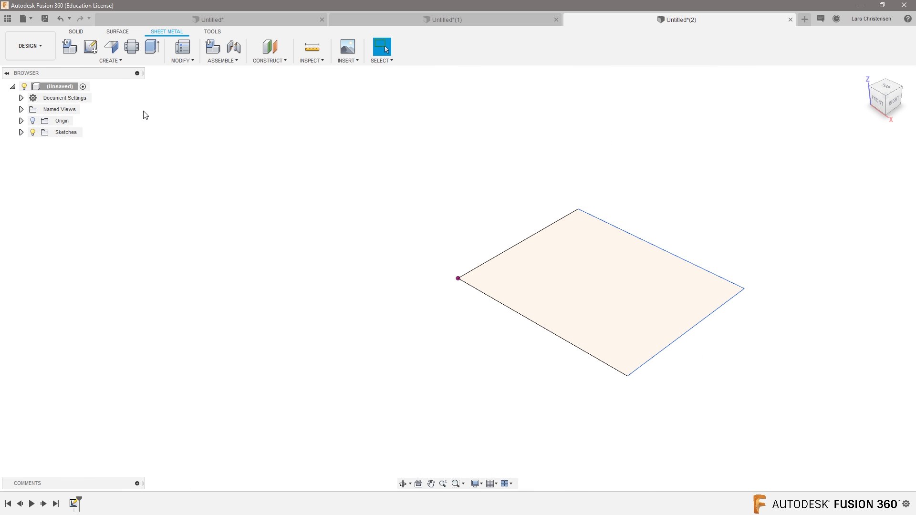
pyautogui.moveTo(113, 46)
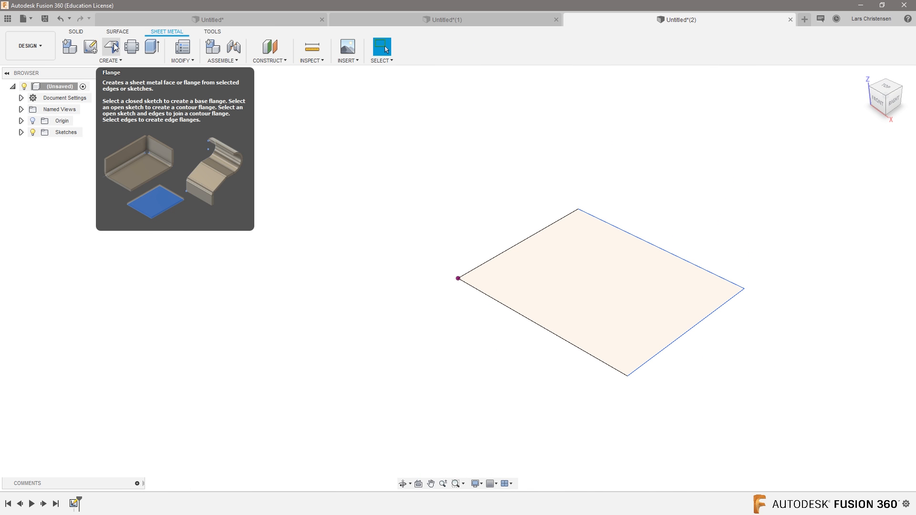
# Create a flat sheet metal flange body from the rectangle profile using the Steel (mm) rule
pyautogui.click(112, 47)
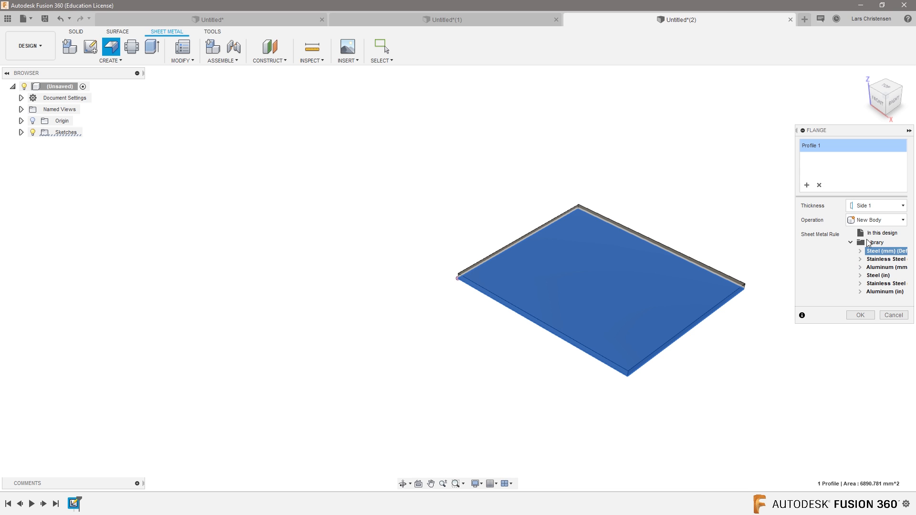
pyautogui.moveTo(864, 312)
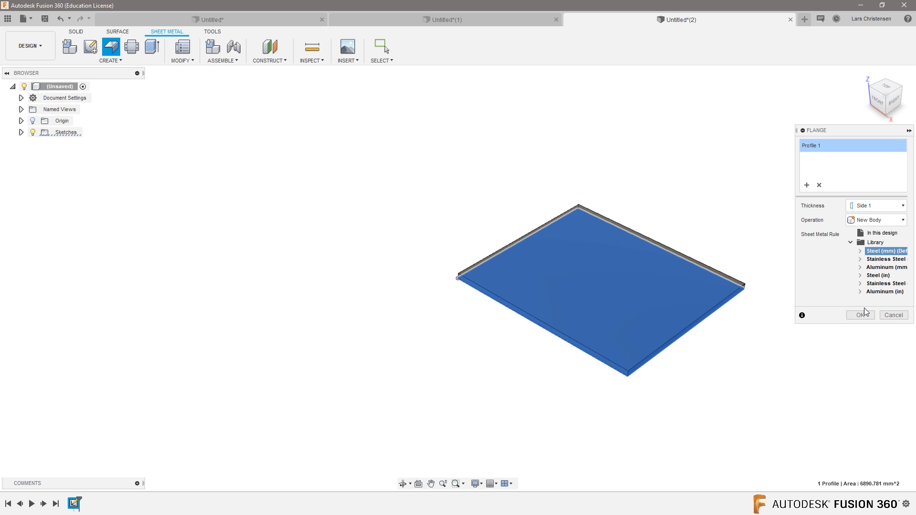
pyautogui.click(861, 315)
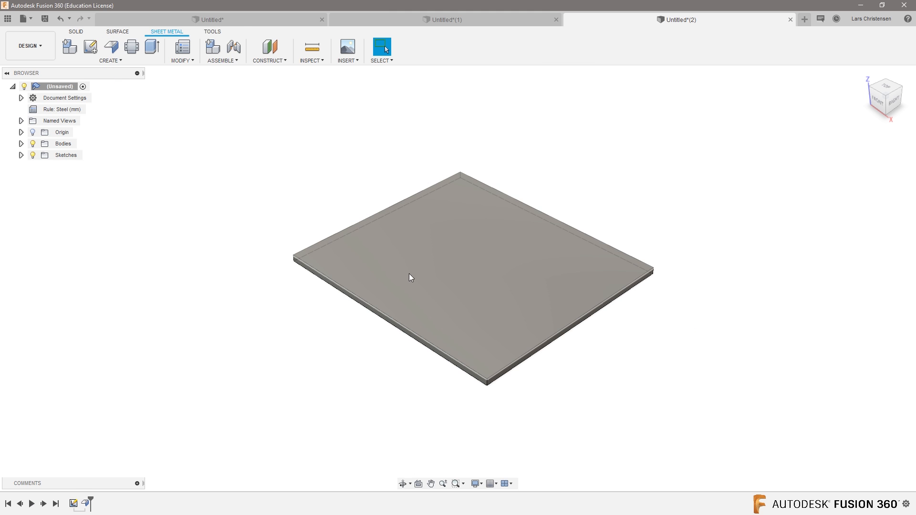
# Add an edge flange on the plate's lower front edge and start Create Flat Pattern
pyautogui.click(109, 48)
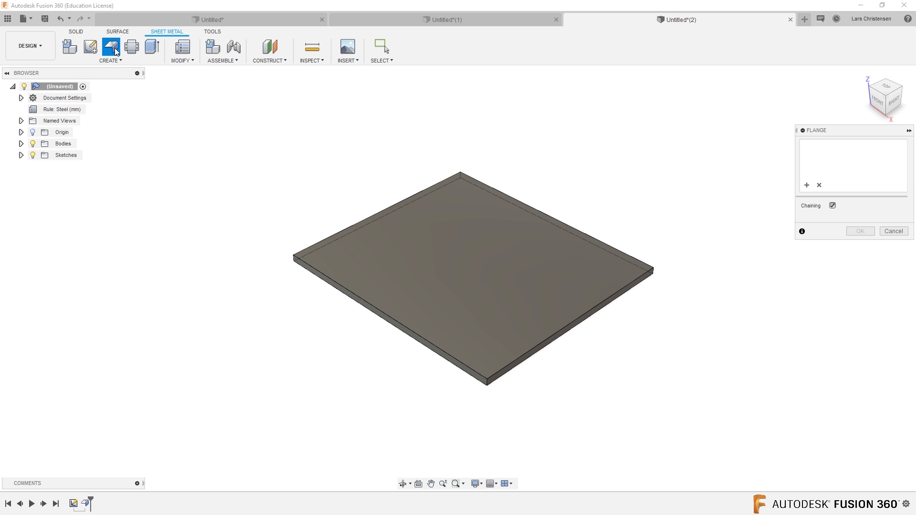
pyautogui.moveTo(526, 358)
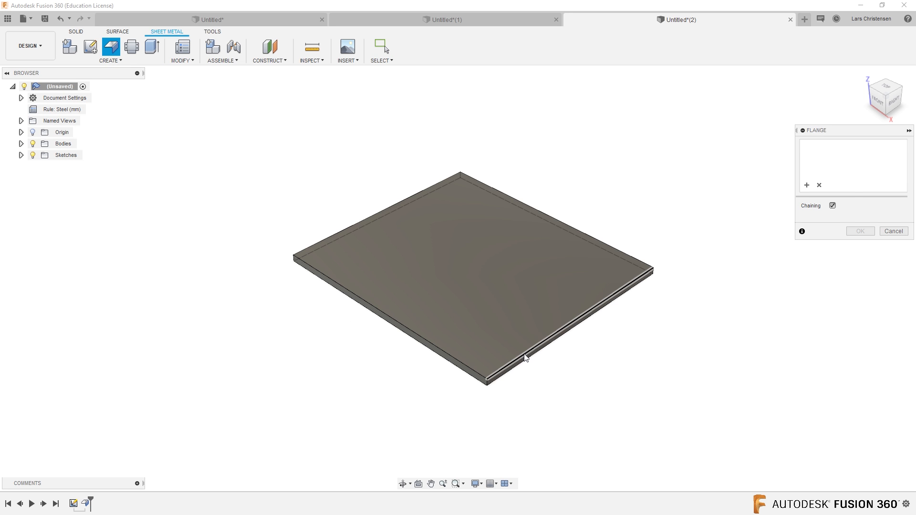
pyautogui.click(526, 359)
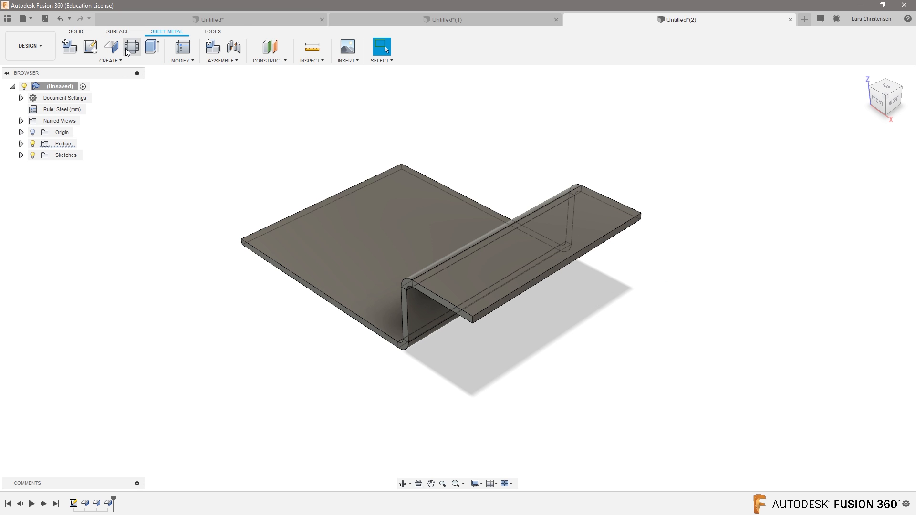
pyautogui.click(129, 46)
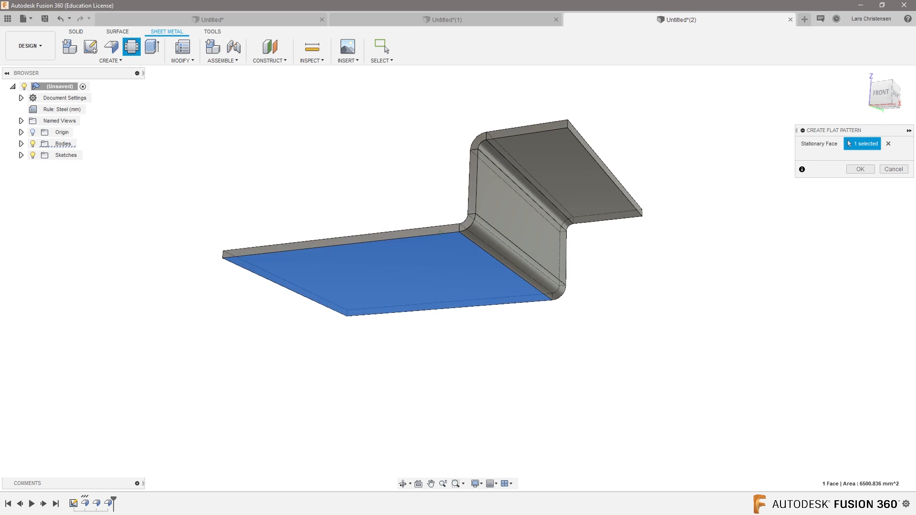
# Confirm the flat pattern with its stationary face, review the bend lines, and finish it
pyautogui.click(860, 169)
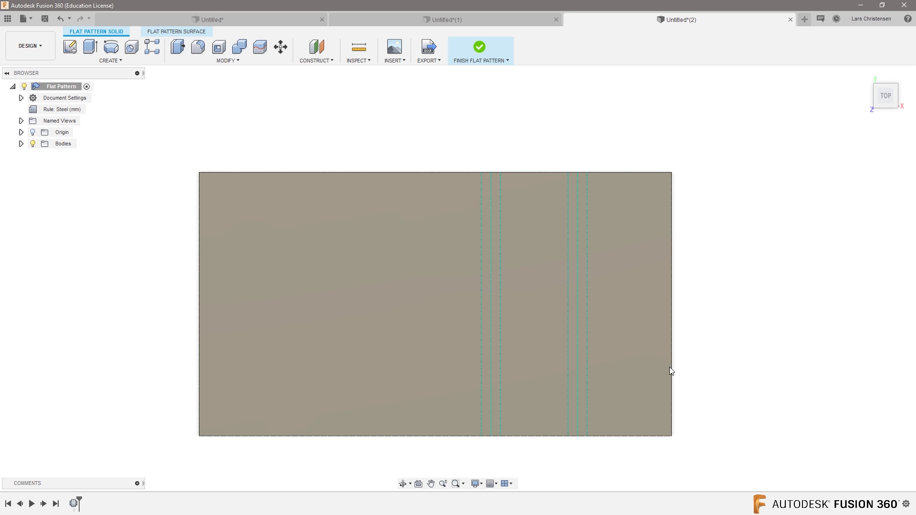
pyautogui.click(479, 47)
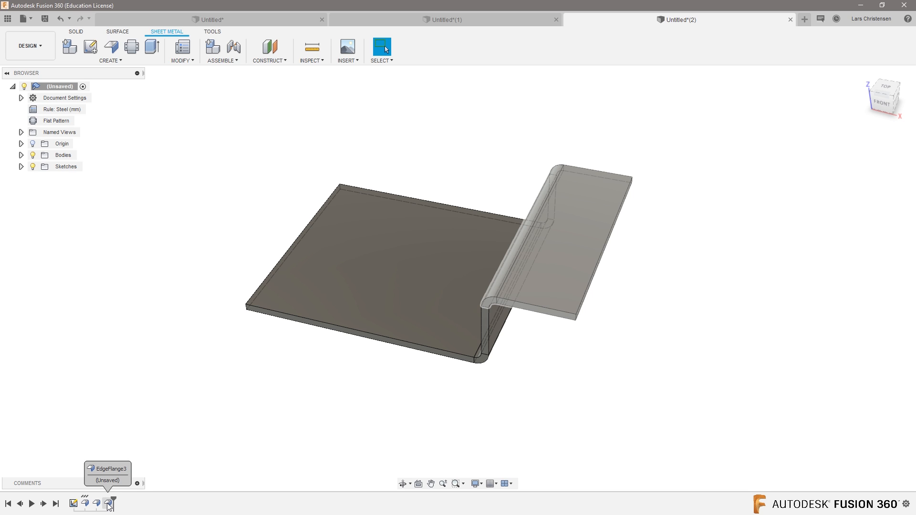
# Roll the timeline back before the second flange, leaving one upright flange
pyautogui.click(101, 504)
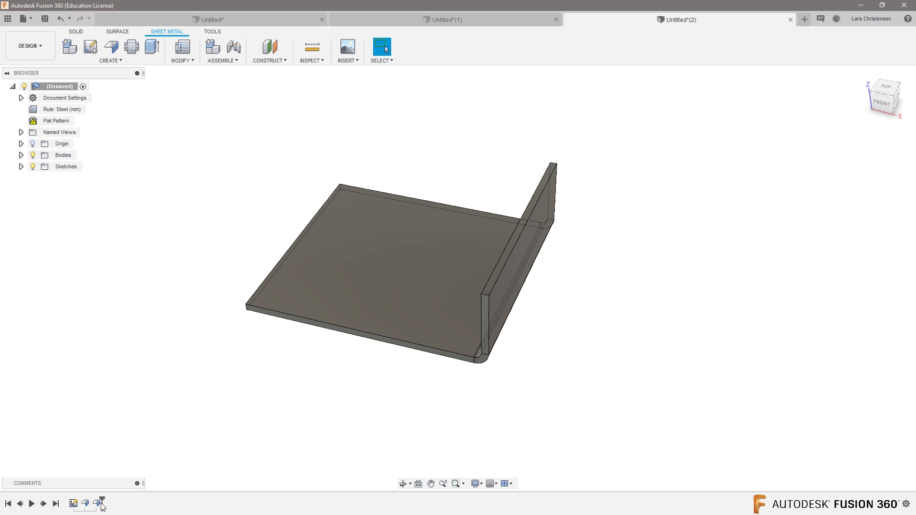
pyautogui.moveTo(480, 293)
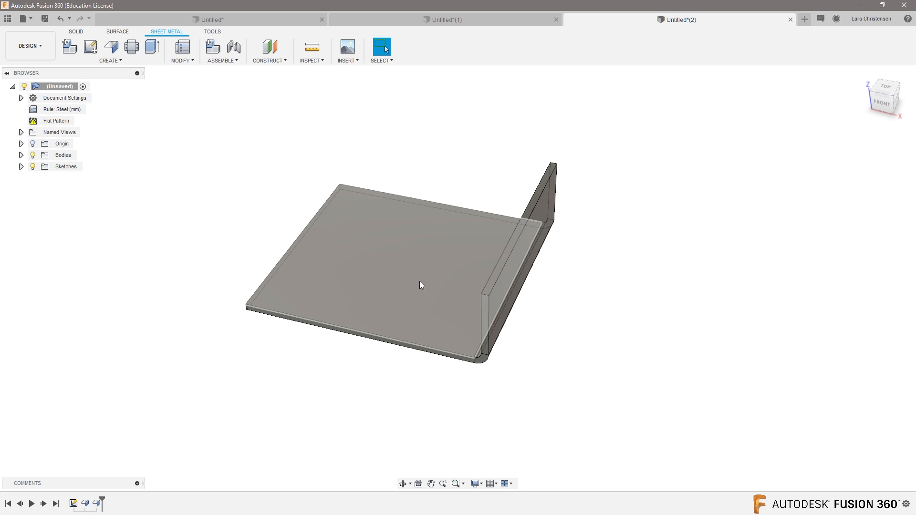
pyautogui.moveTo(474, 311)
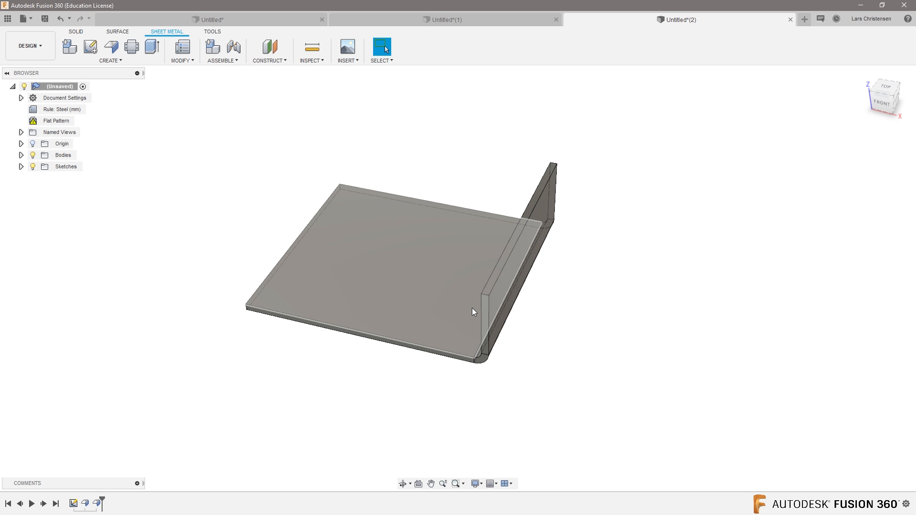
pyautogui.moveTo(469, 303)
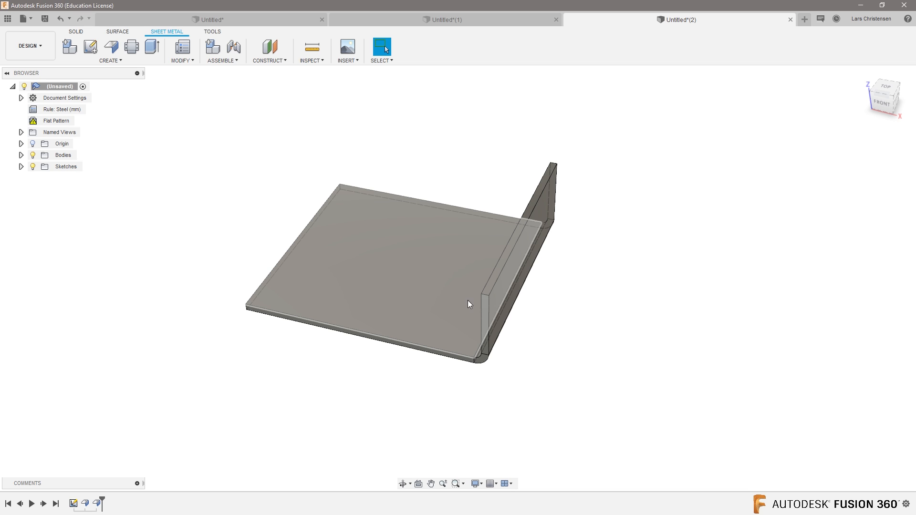
pyautogui.moveTo(409, 266)
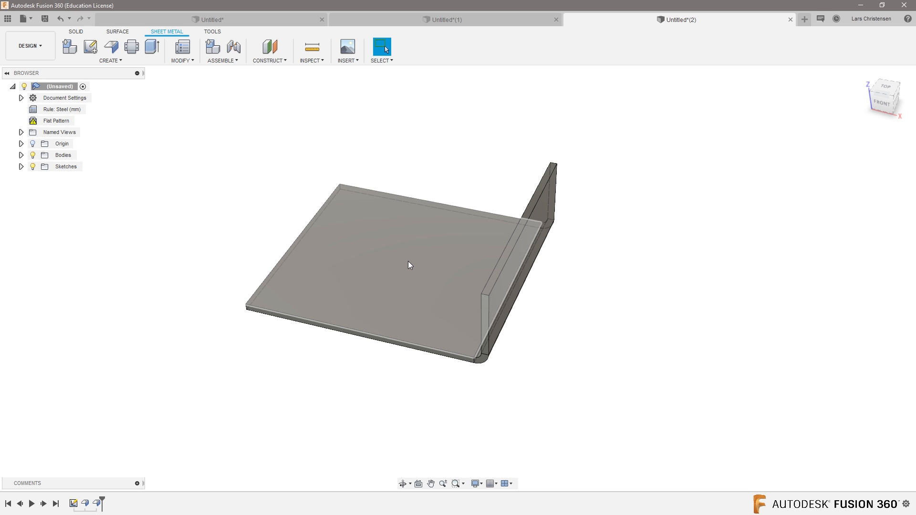
pyautogui.moveTo(429, 263)
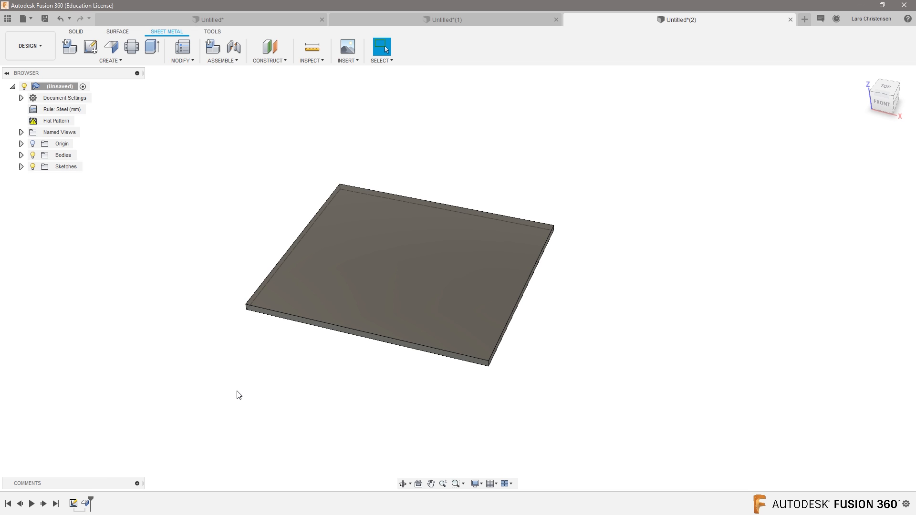
pyautogui.moveTo(107, 71)
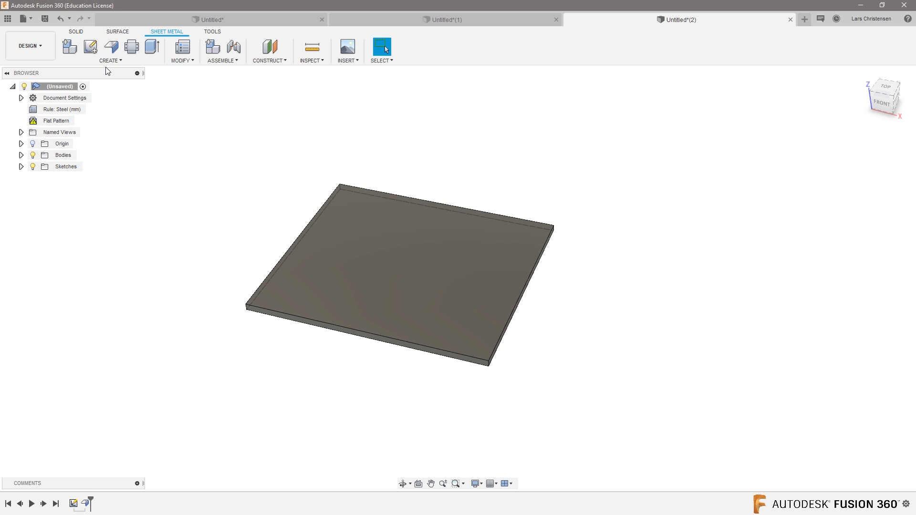
pyautogui.moveTo(142, 205)
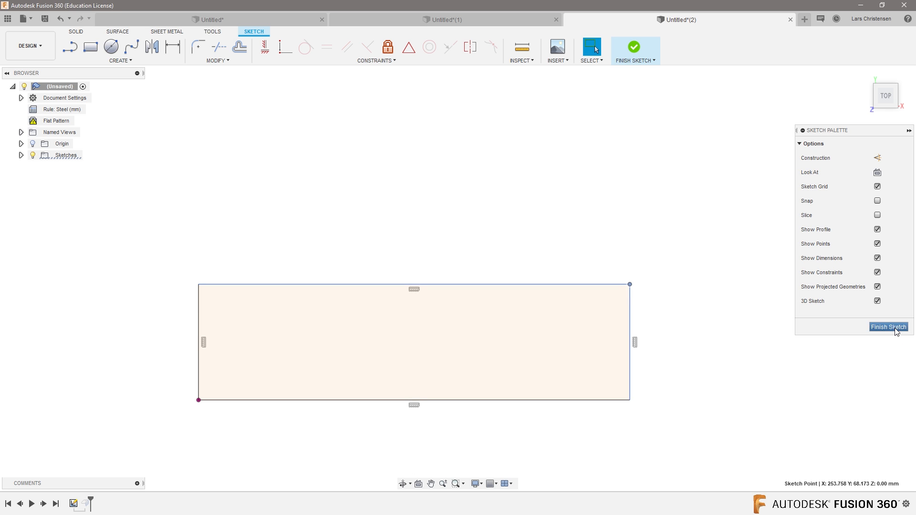
# Finish the long rectangular plate outline and start a new sketch on the plate face
pyautogui.click(888, 327)
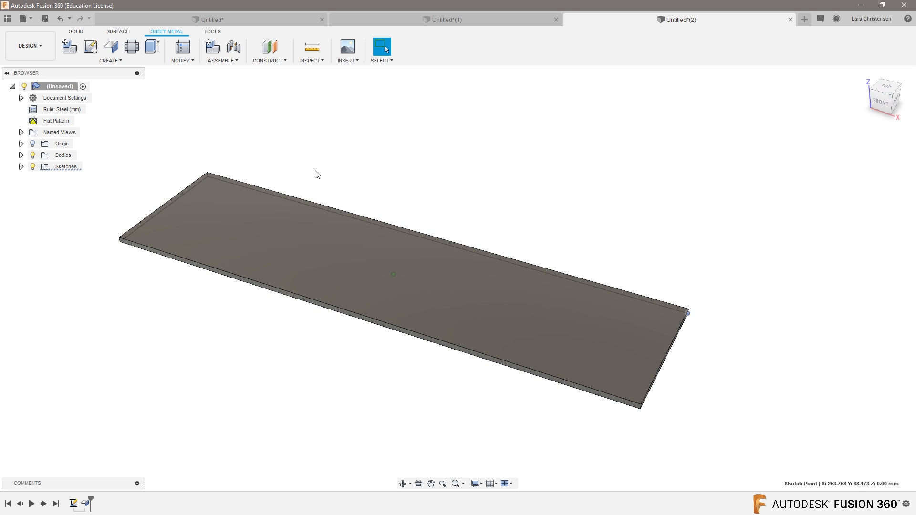
pyautogui.moveTo(111, 47)
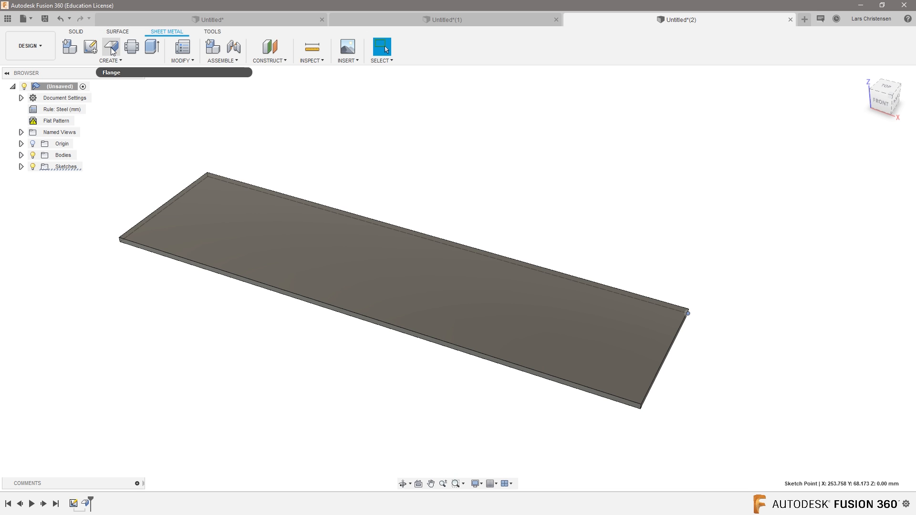
pyautogui.moveTo(86, 237)
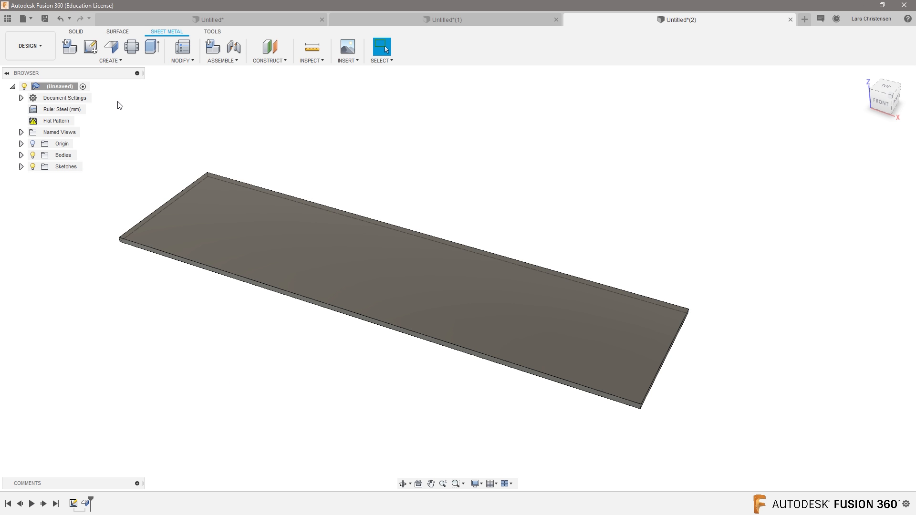
pyautogui.click(89, 48)
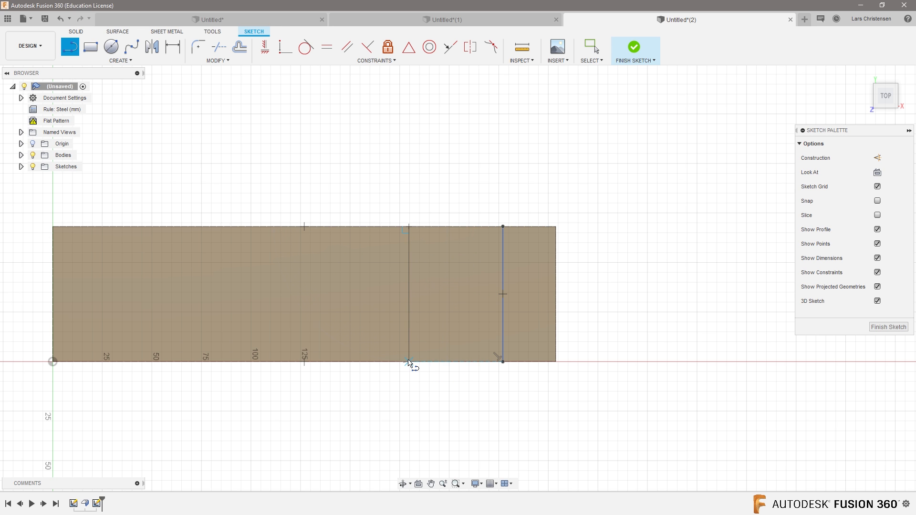
# Finish the sketch of two vertical bend lines near the plate's right end
pyautogui.click(633, 46)
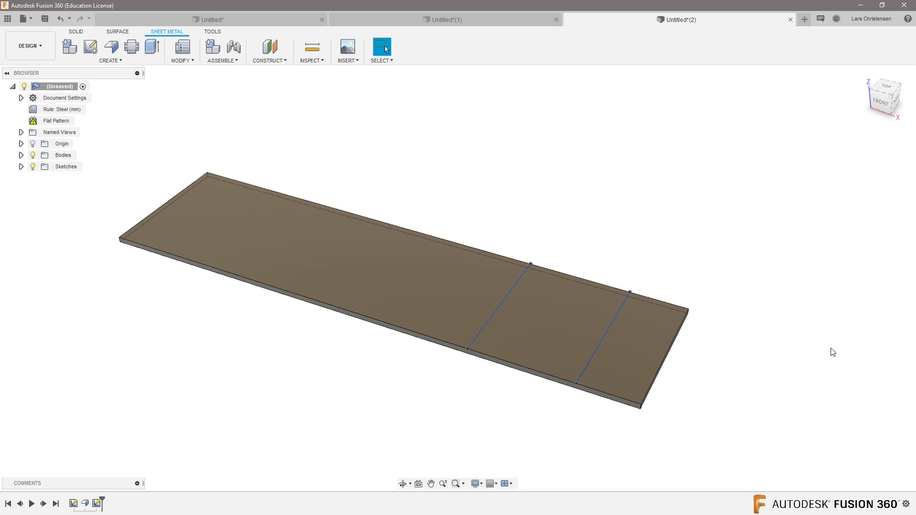
pyautogui.moveTo(559, 400)
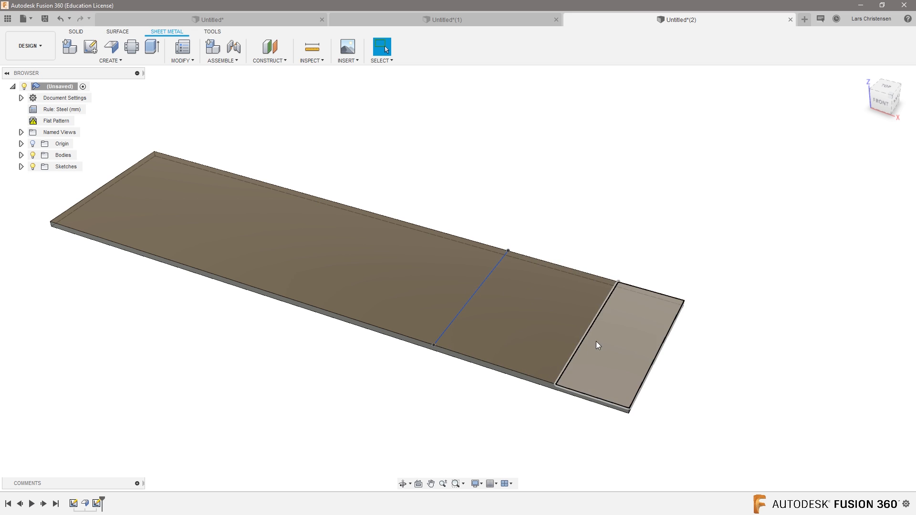
pyautogui.click(111, 61)
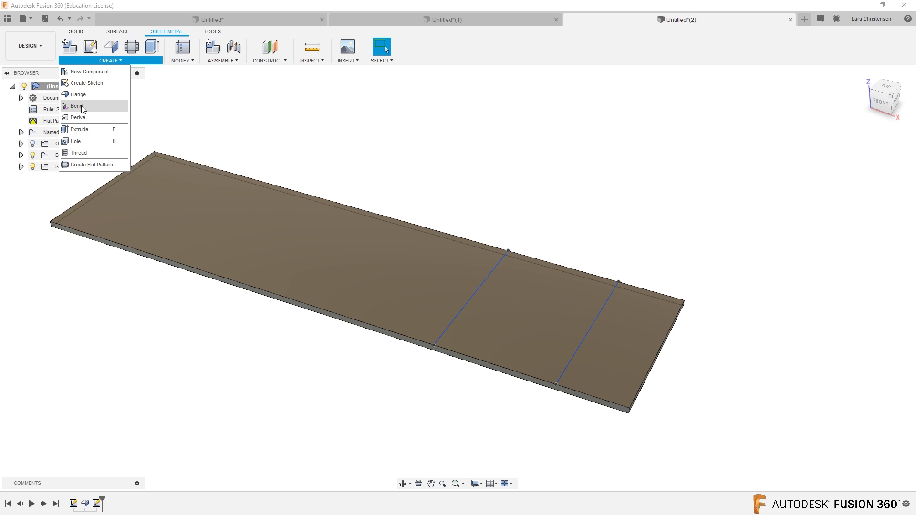
# Bend the plate 90° along the left sketched line with the long plate face stationary
pyautogui.click(76, 105)
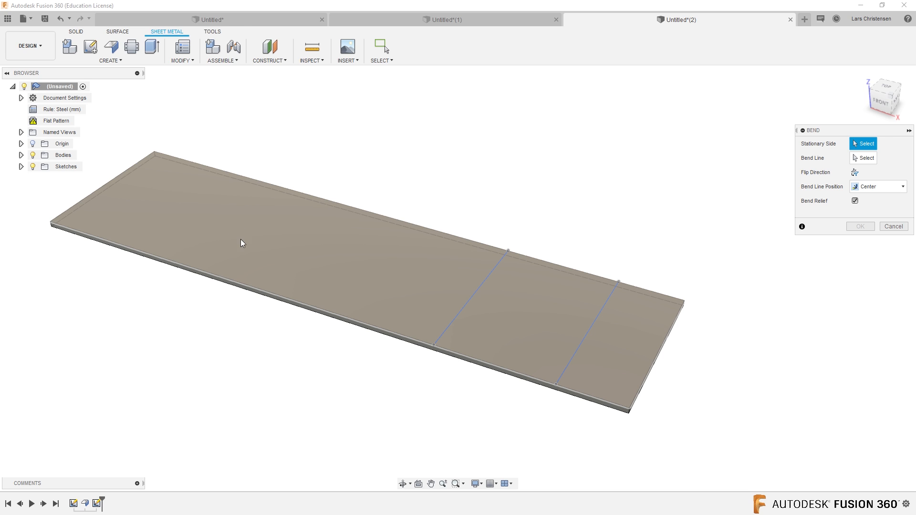
pyautogui.click(242, 244)
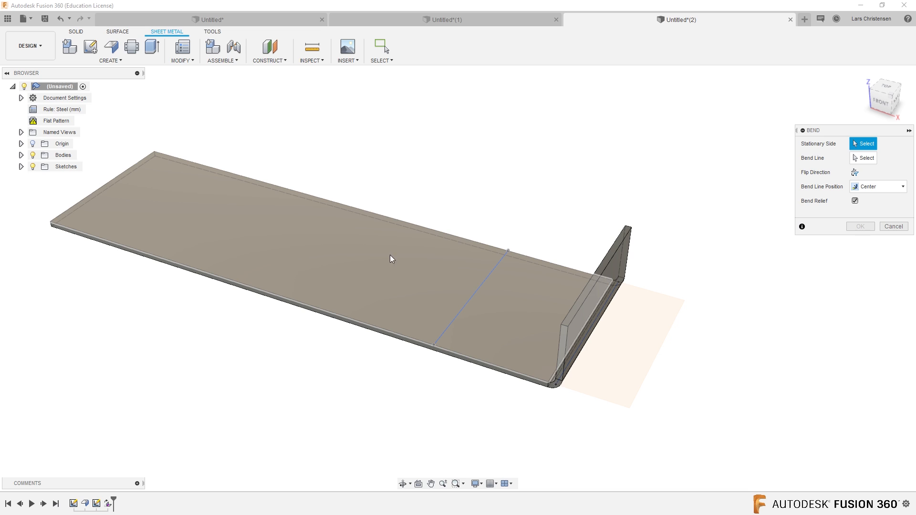
pyautogui.click(391, 258)
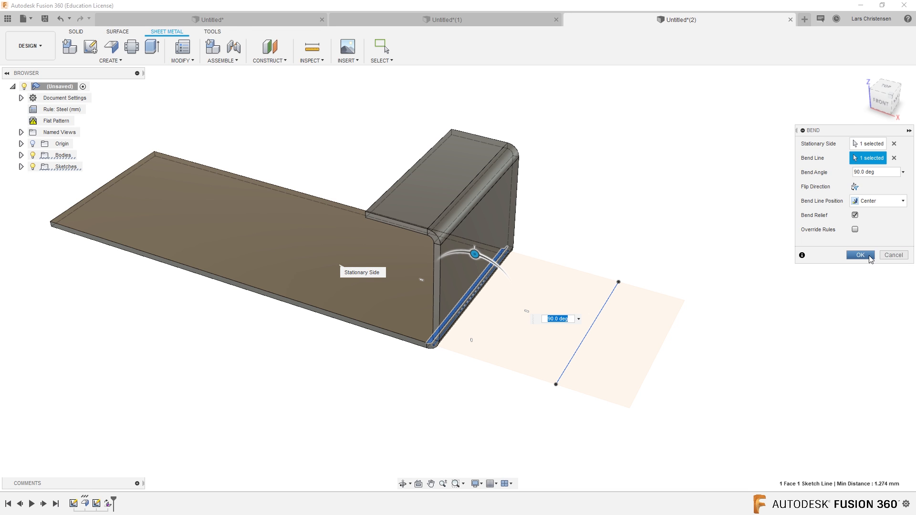
pyautogui.click(861, 255)
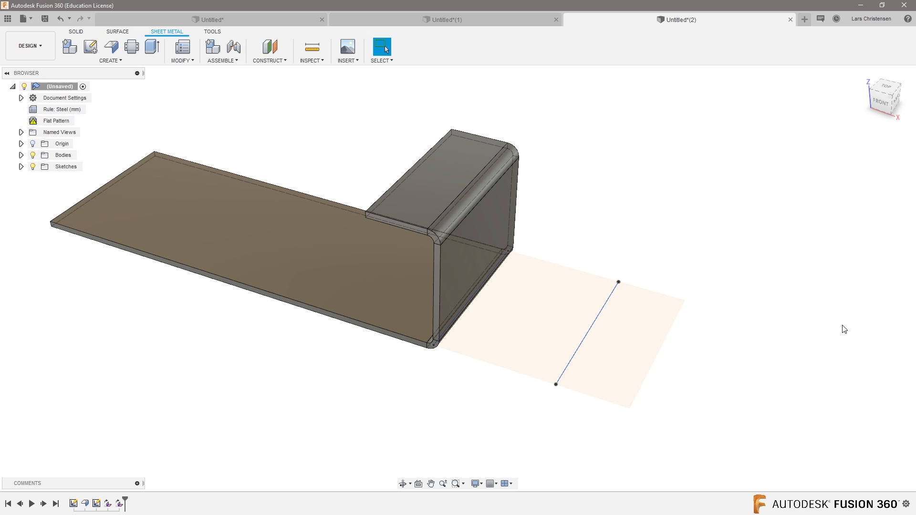